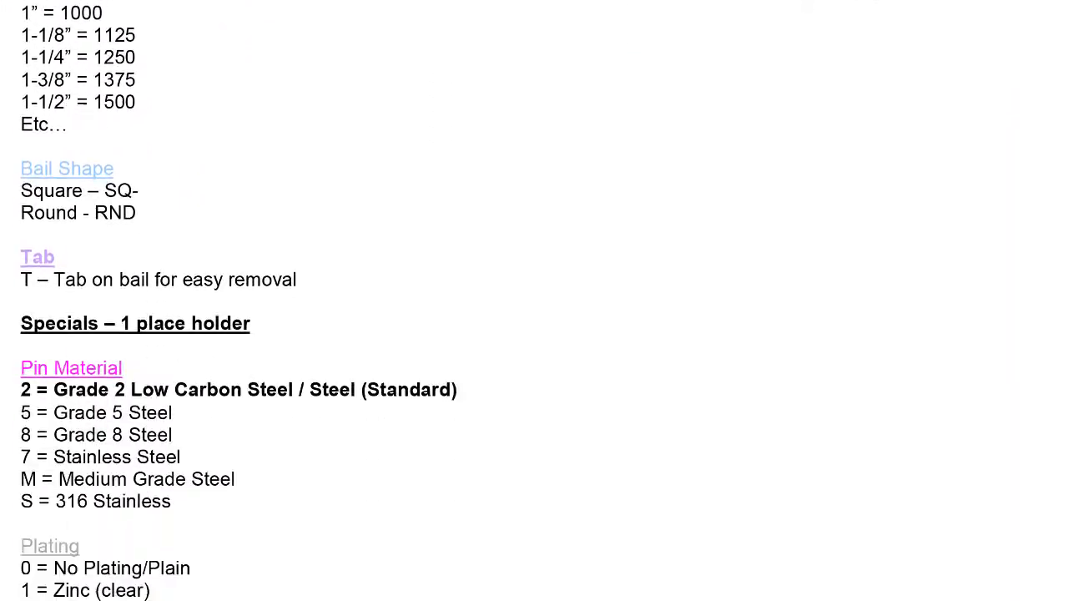
scroll("down", 3)
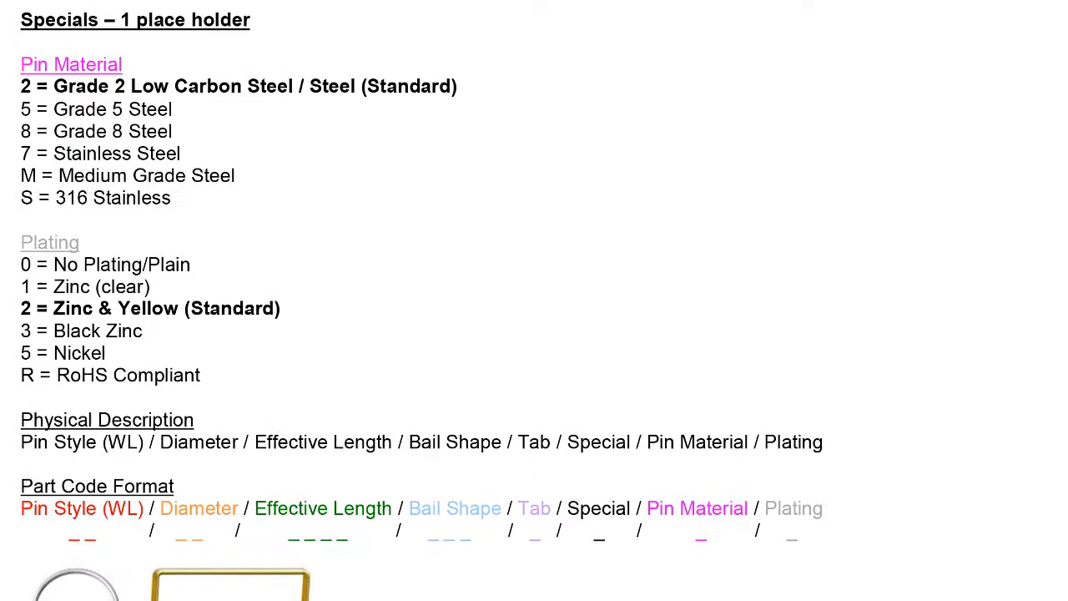
scroll("down", 3)
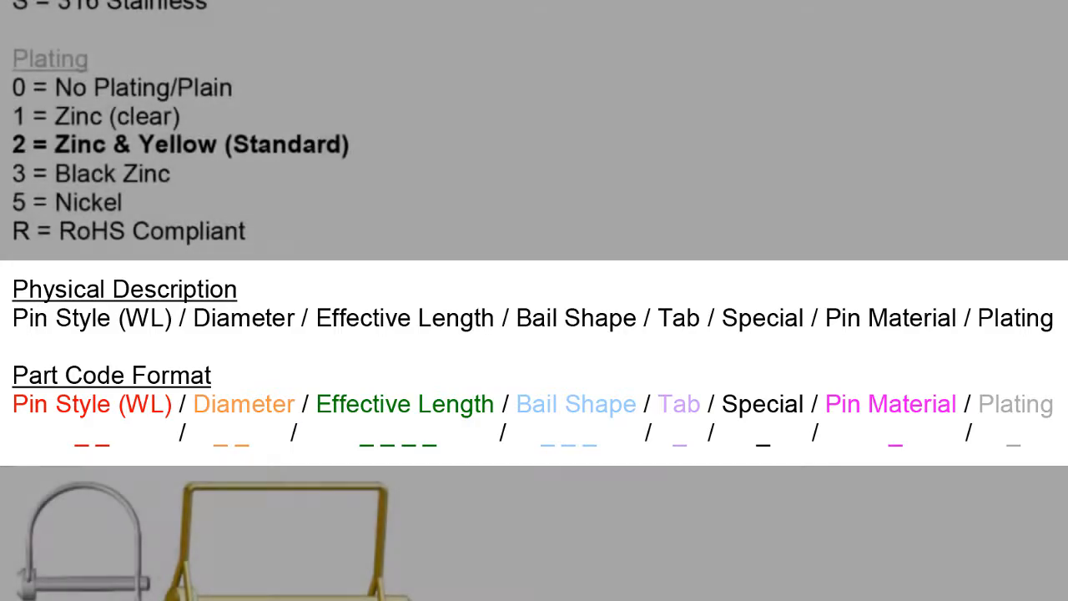
scroll("down", 3)
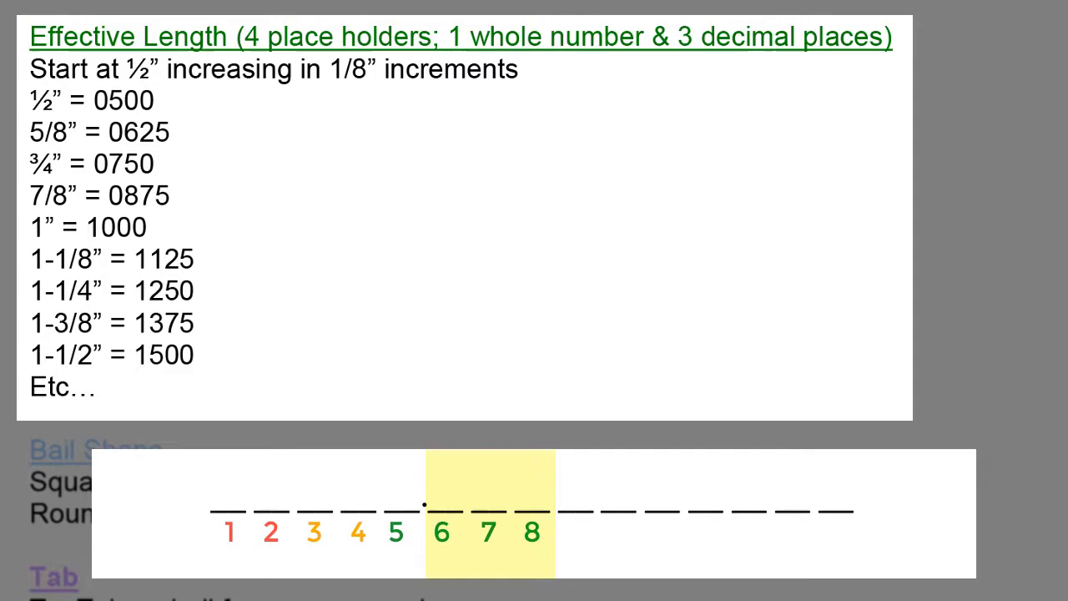
scroll("down", 3)
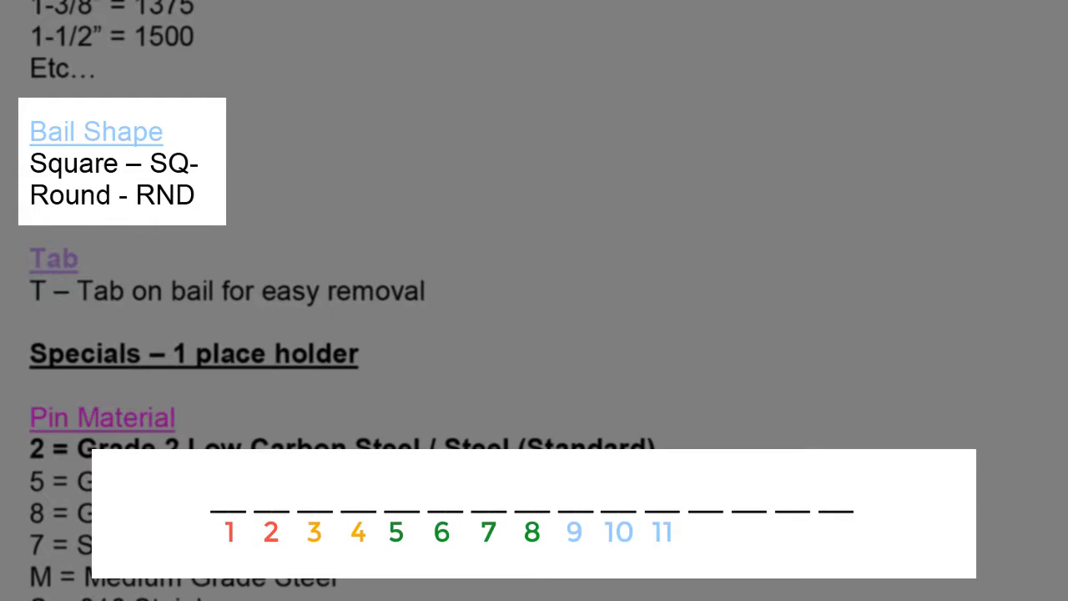
type("RND")
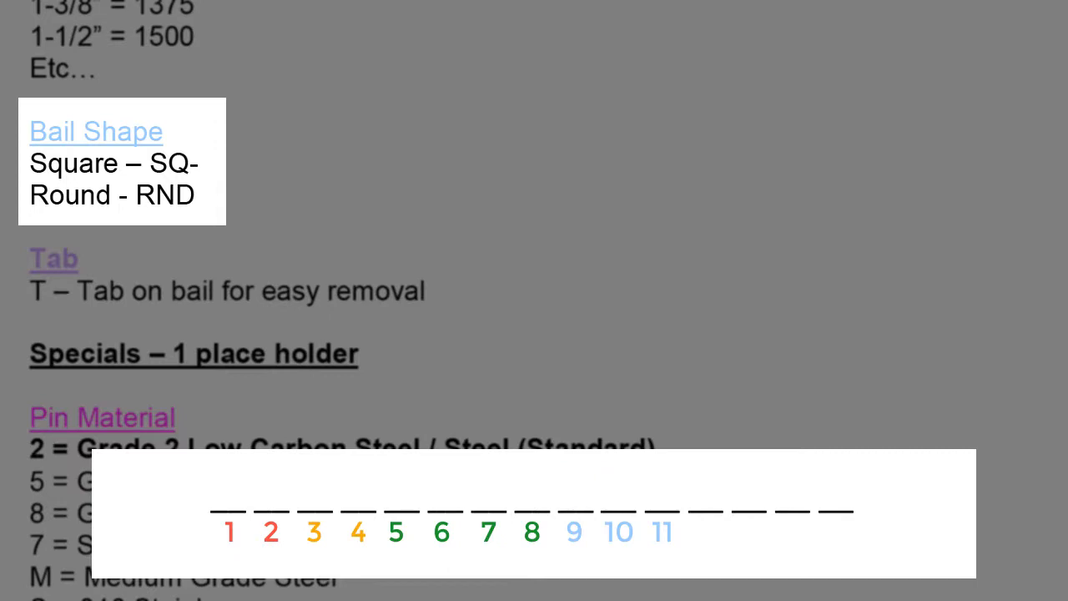
type("S")
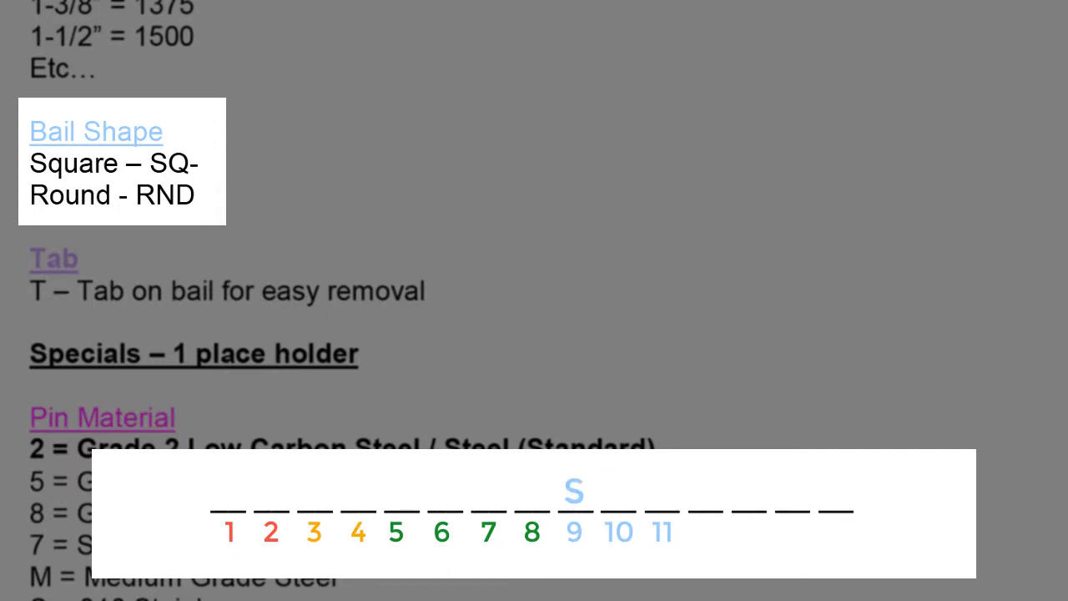
type("Q-")
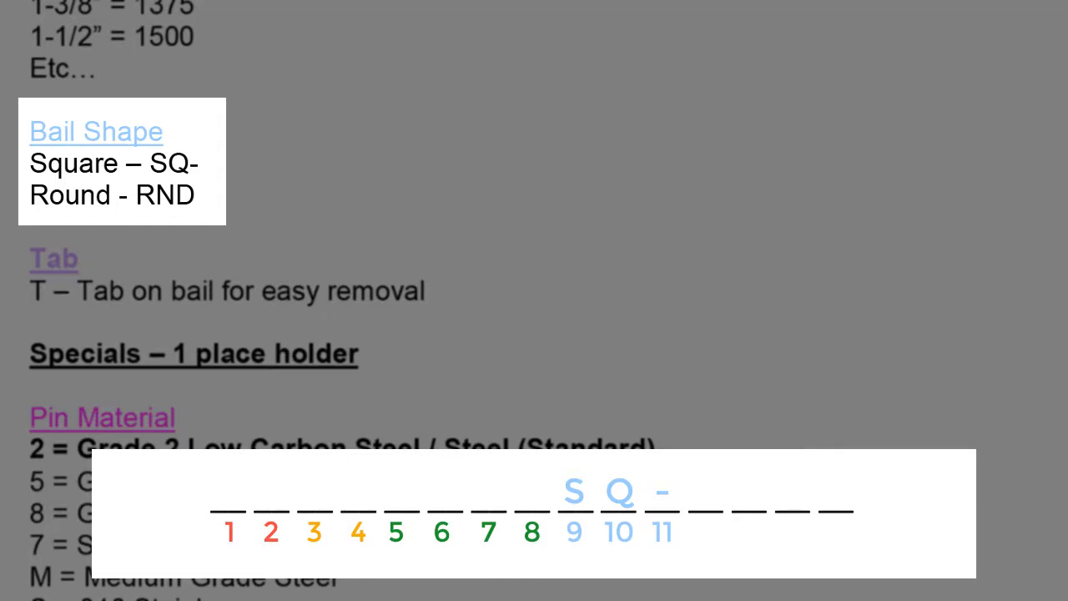
scroll("down", 3)
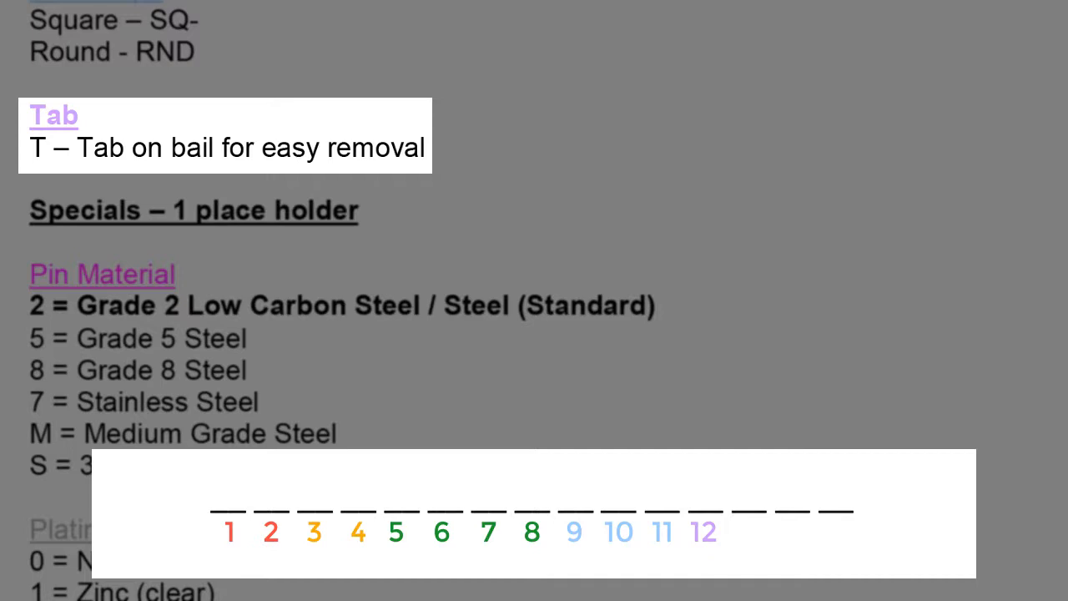
type("T")
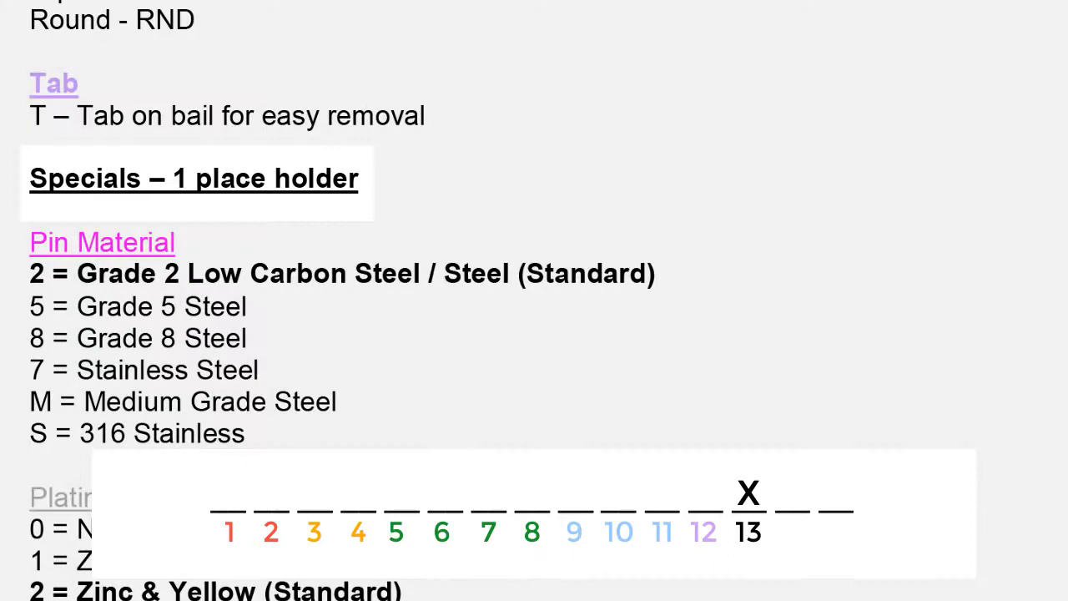
scroll("down", 3)
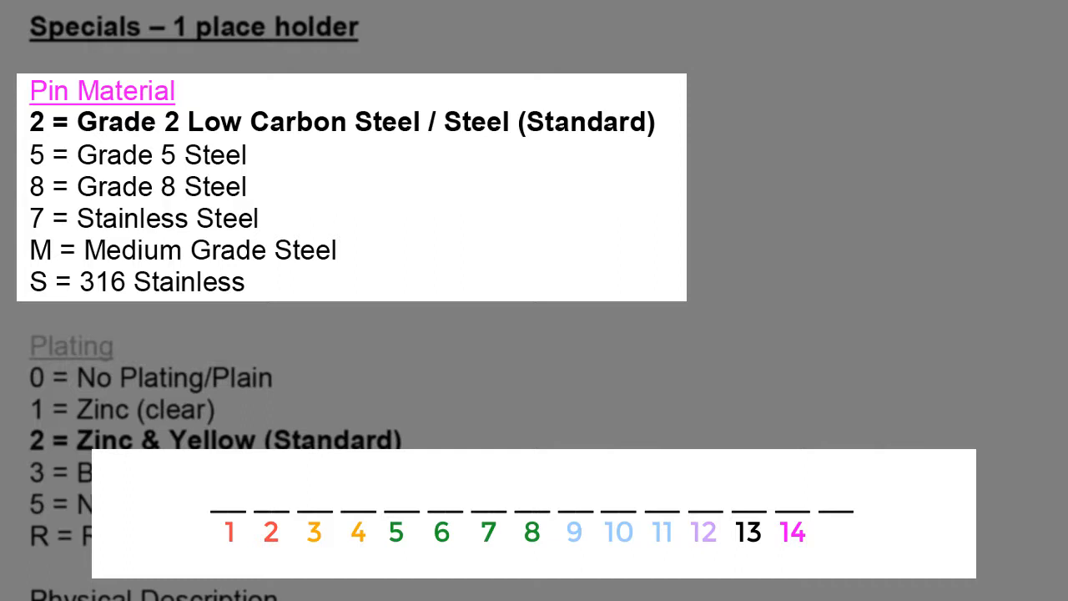
scroll("down", 3)
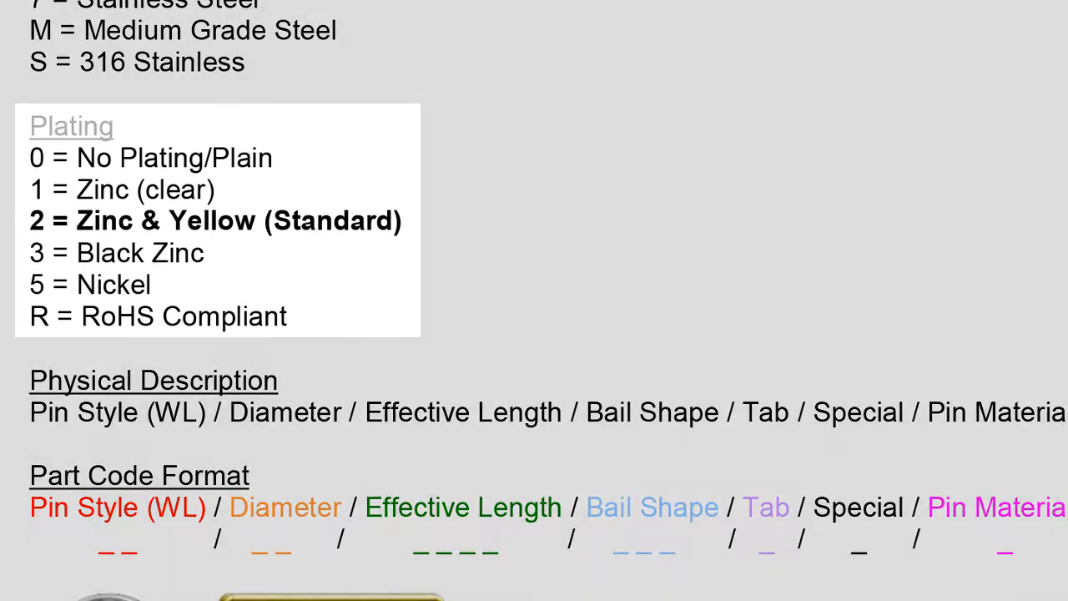